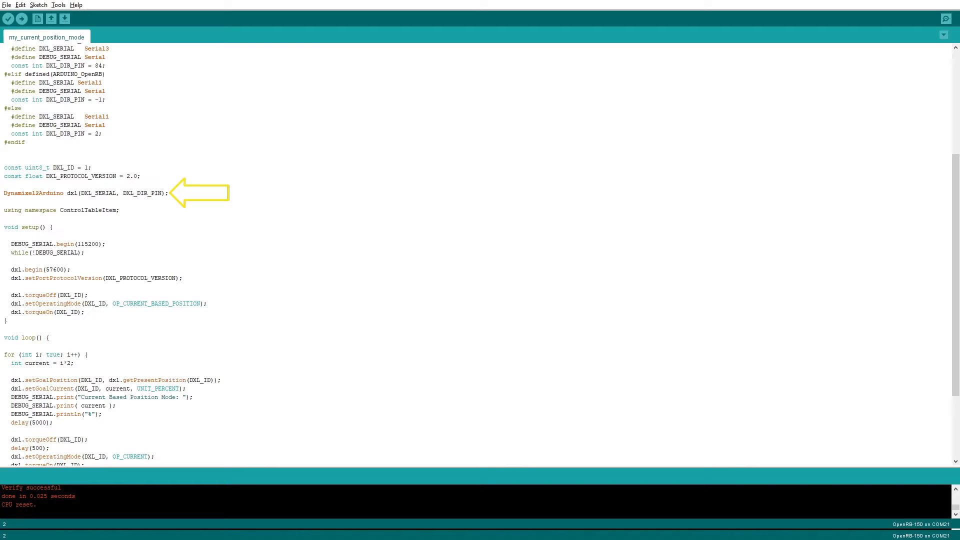
{"action": "scroll", "scroll_direction": "down", "scroll_amount": 3}
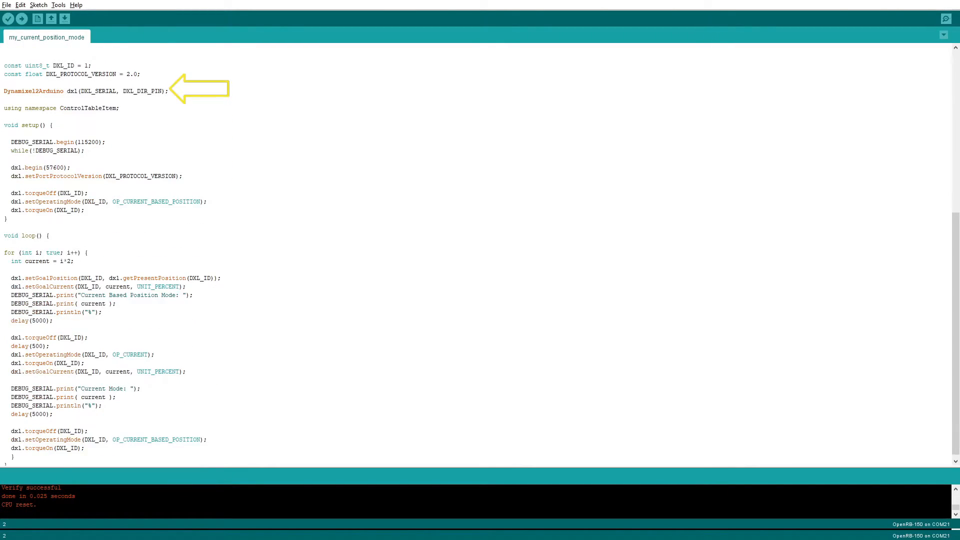